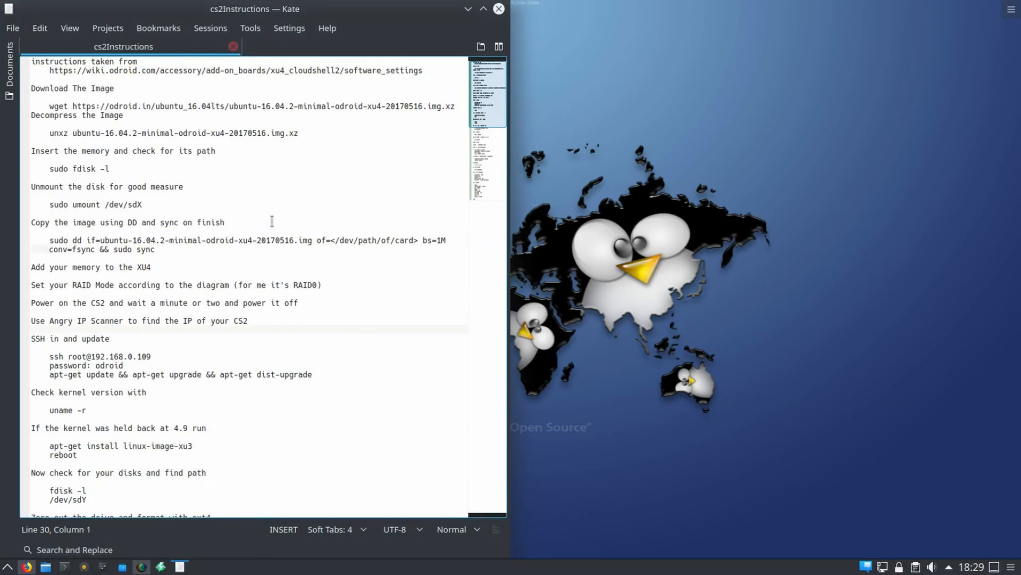
Step: Run the wget command from the notes to download the Ubuntu 16.04.2 minimal ODROID XU4 archive
{"action": "scroll", "scroll_direction": "down", "scroll_amount": 3}
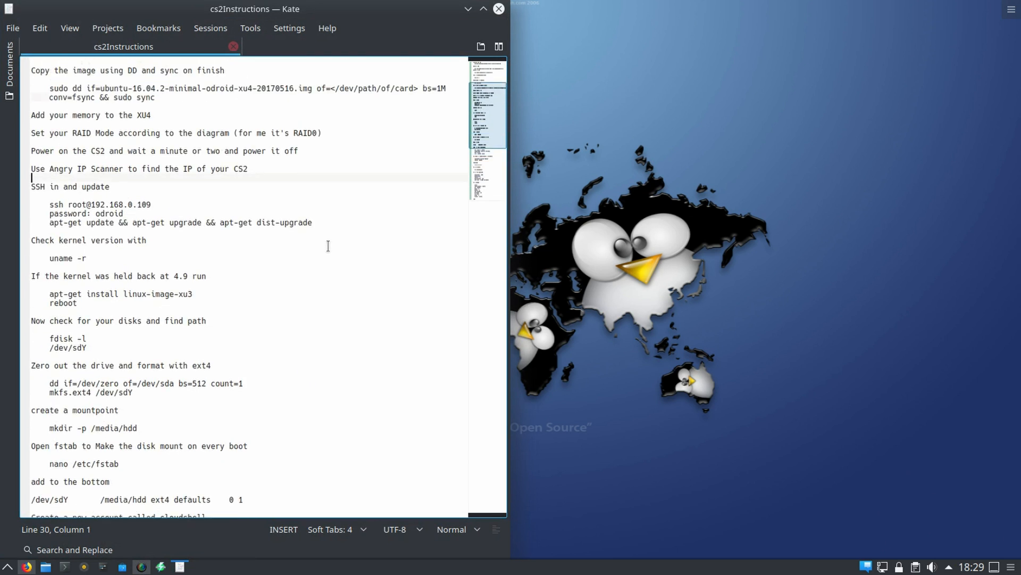
{"action": "scroll", "scroll_direction": "up", "scroll_amount": 3}
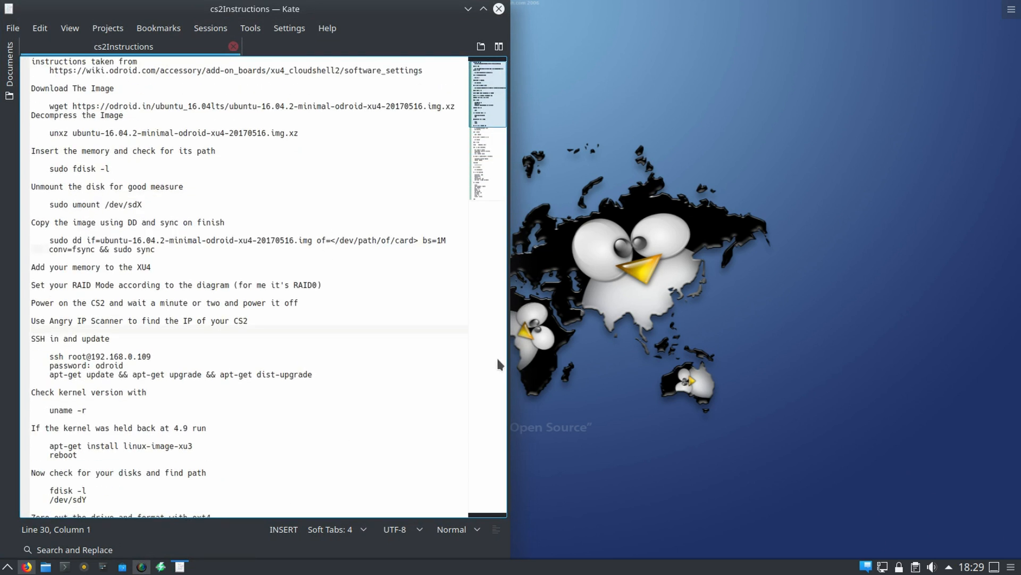
{"action": "mouse_move", "coordinate": [354, 65]}
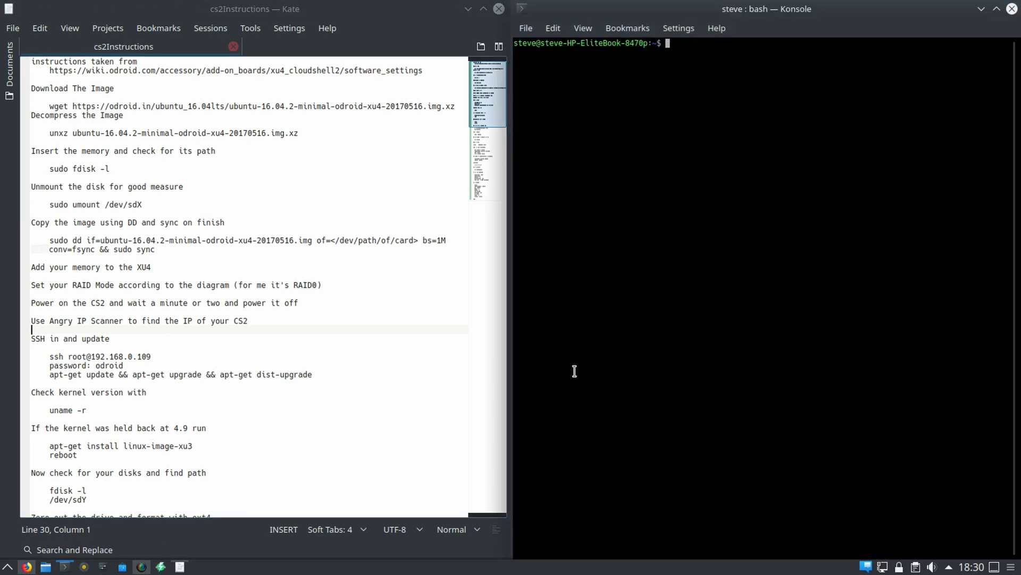
{"action": "mouse_move", "coordinate": [555, 87]}
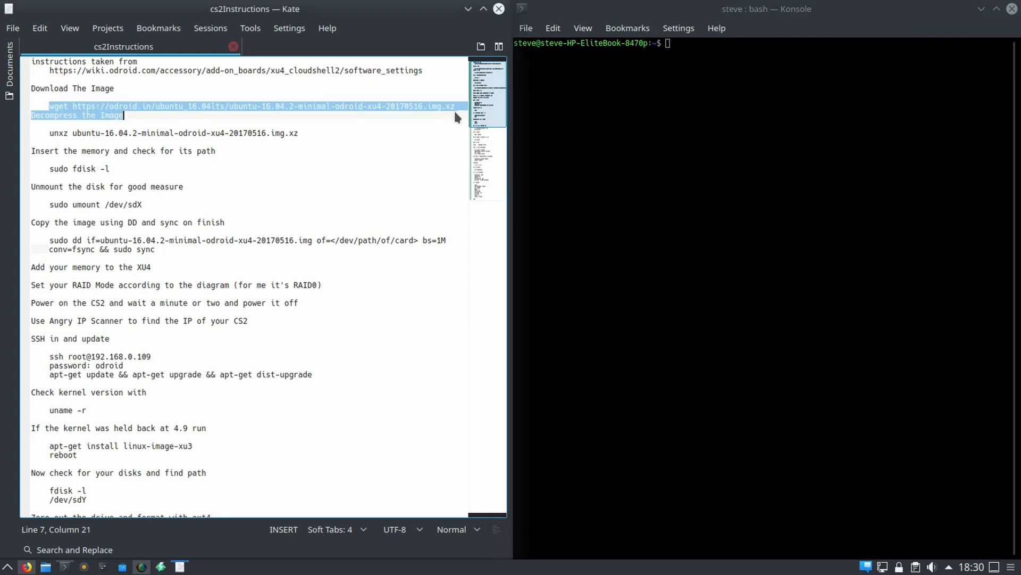
{"action": "left_click", "coordinate": [115, 88]}
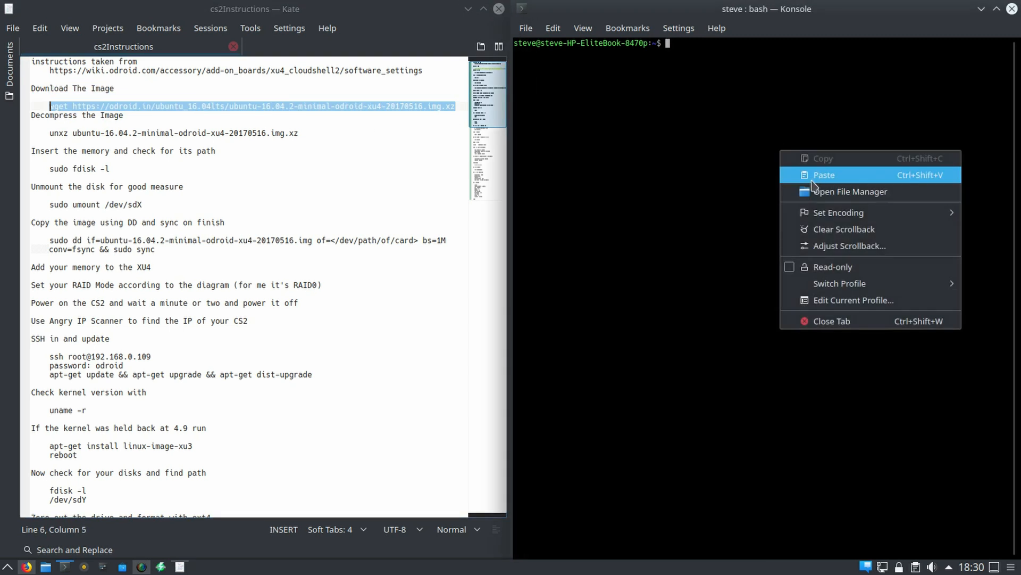
{"action": "left_click", "coordinate": [823, 175]}
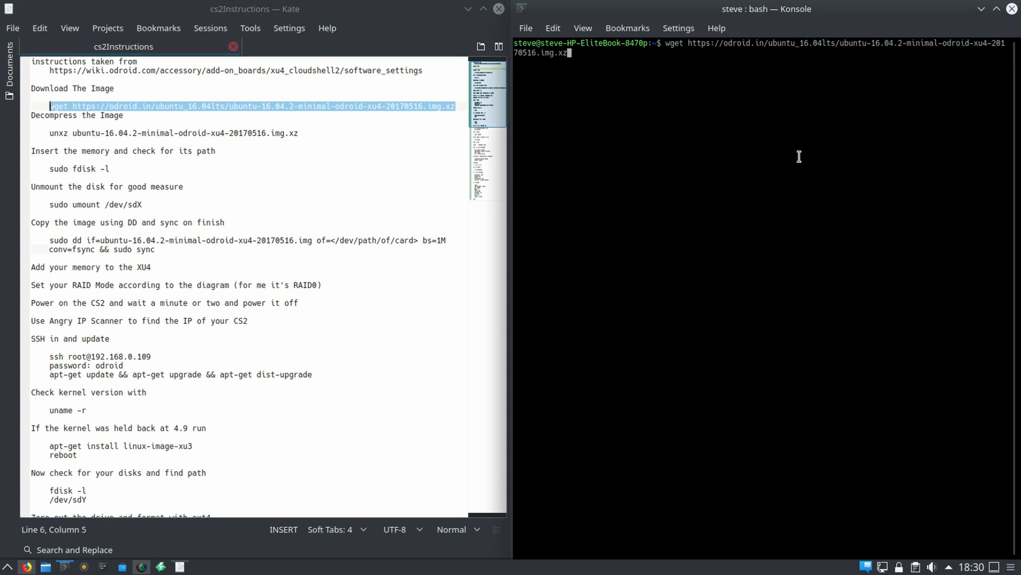
{"action": "key", "text": "Return"}
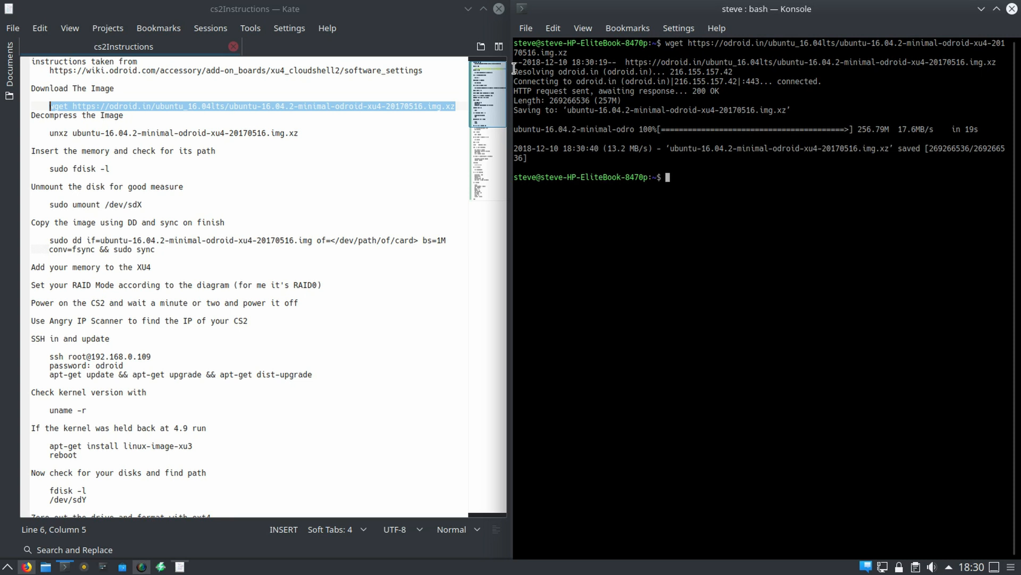
{"action": "mouse_move", "coordinate": [301, 34]}
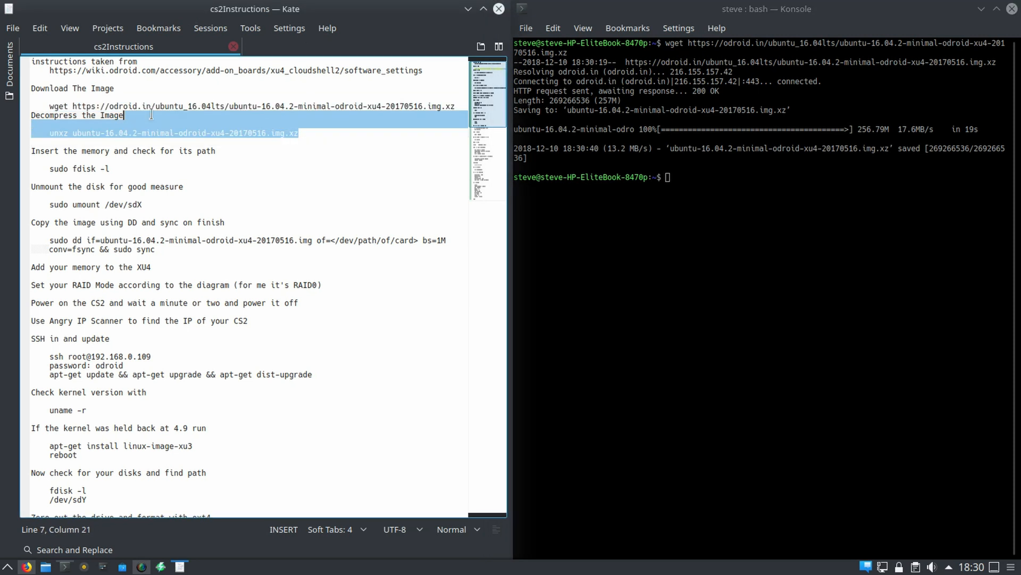
Step: Run the unxz command from the notes to decompress the ODROID XU4 image archive
{"action": "left_click", "coordinate": [150, 133]}
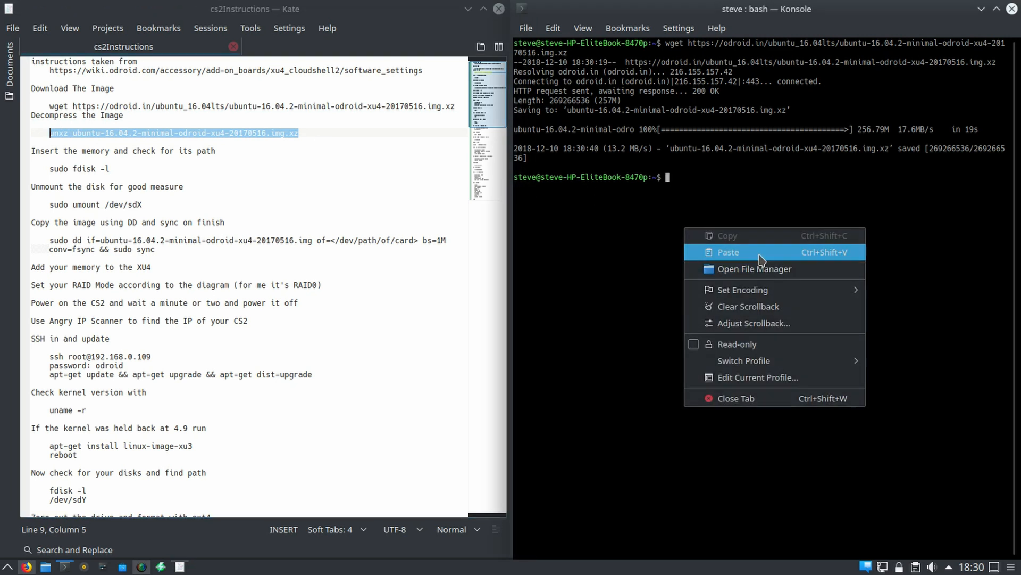
{"action": "left_click", "coordinate": [727, 253]}
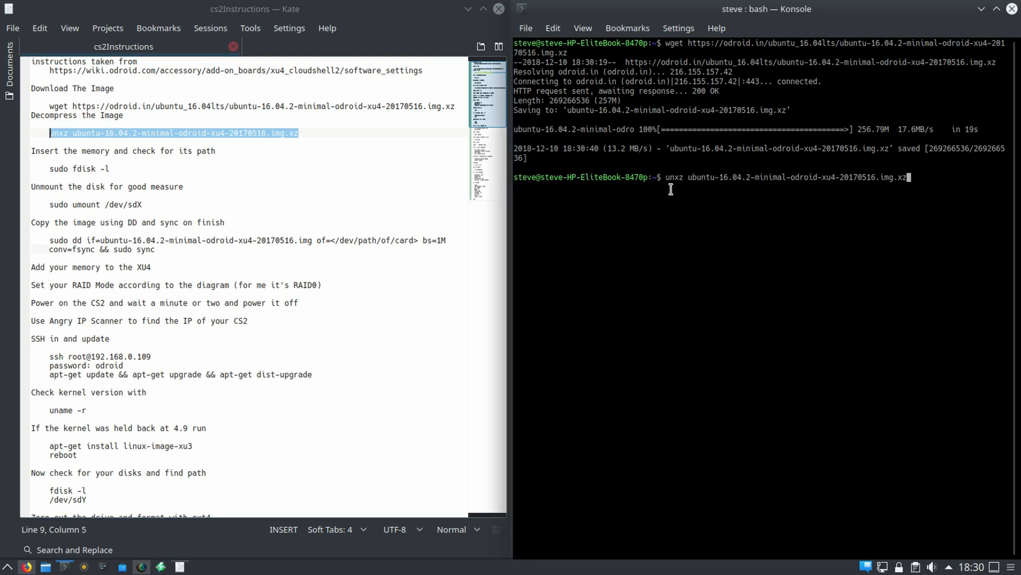
{"action": "key", "text": "Return"}
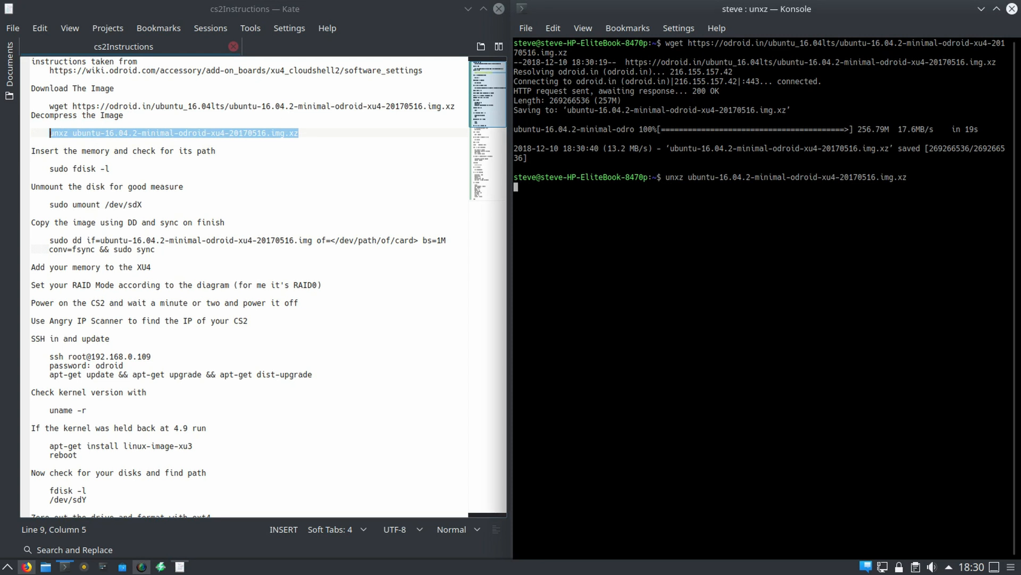
{"action": "key", "text": "Return"}
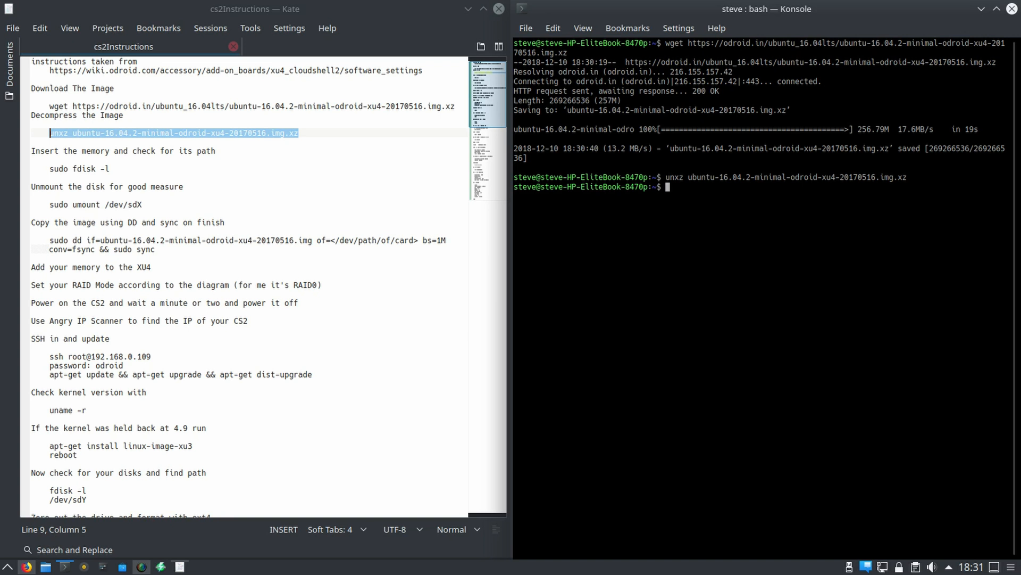
Step: Run sudo fdisk -l with the password and mark the 14.6 GiB memory card entry
{"action": "type", "text": "sudo"}
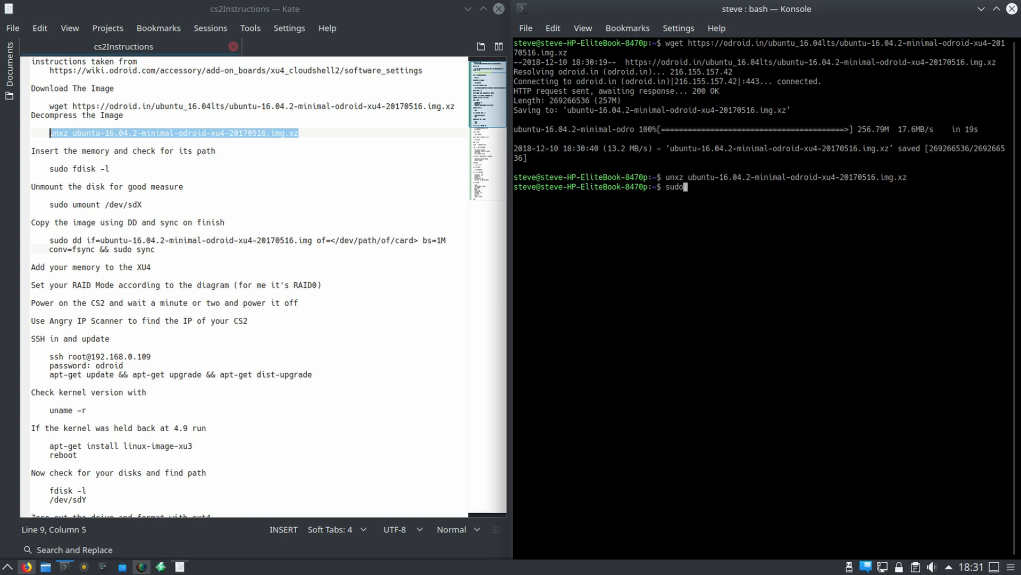
{"action": "type", "text": "fdisk"}
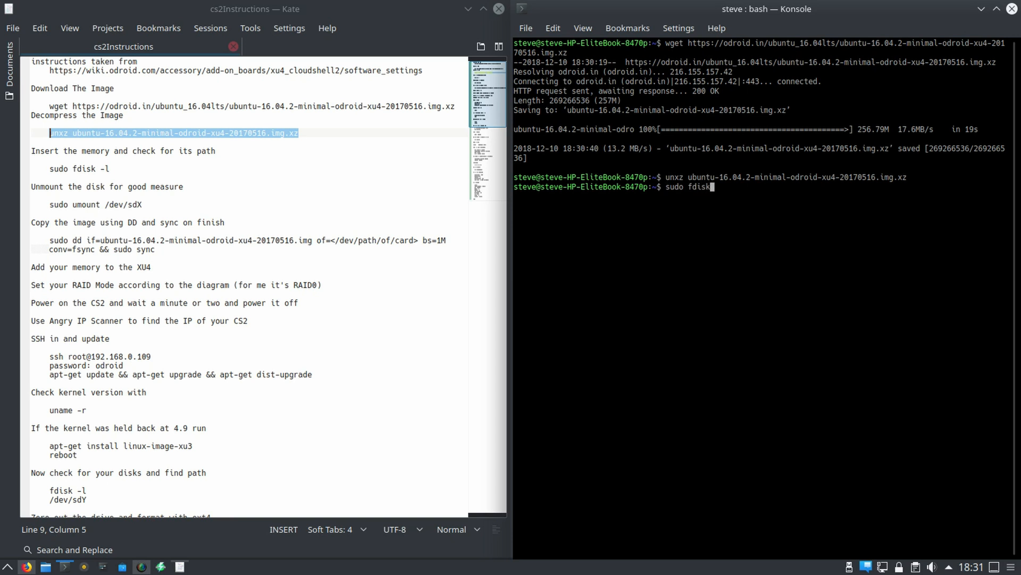
{"action": "key", "text": "Return"}
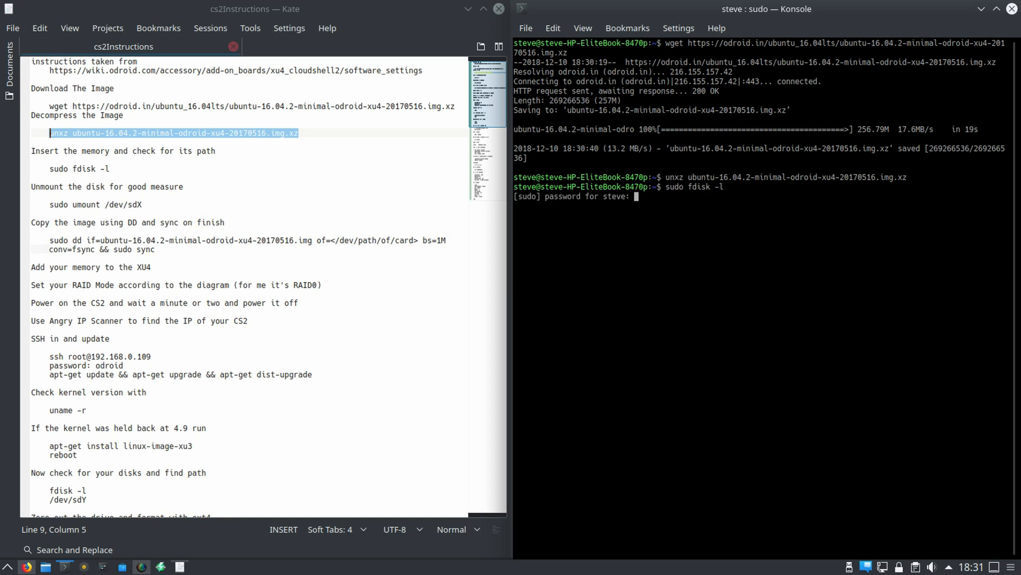
{"action": "key", "text": "Return"}
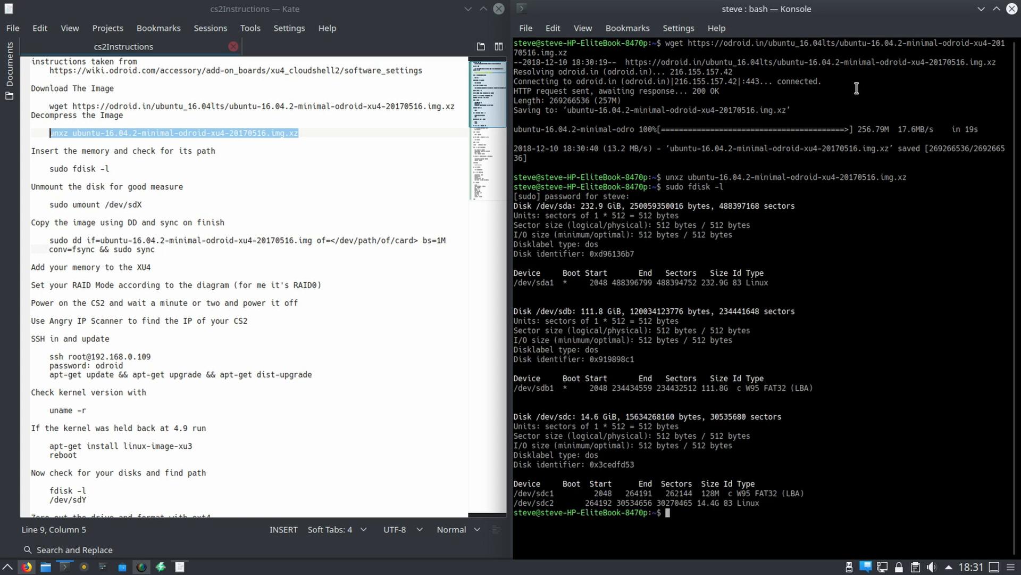
{"action": "mouse_move", "coordinate": [564, 379]}
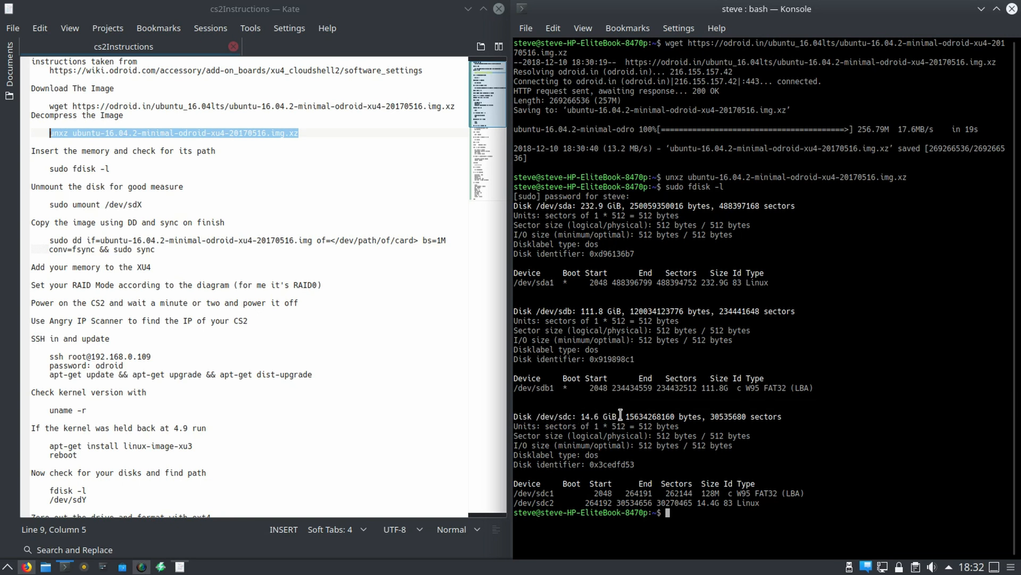
{"action": "double_click", "coordinate": [551, 416]}
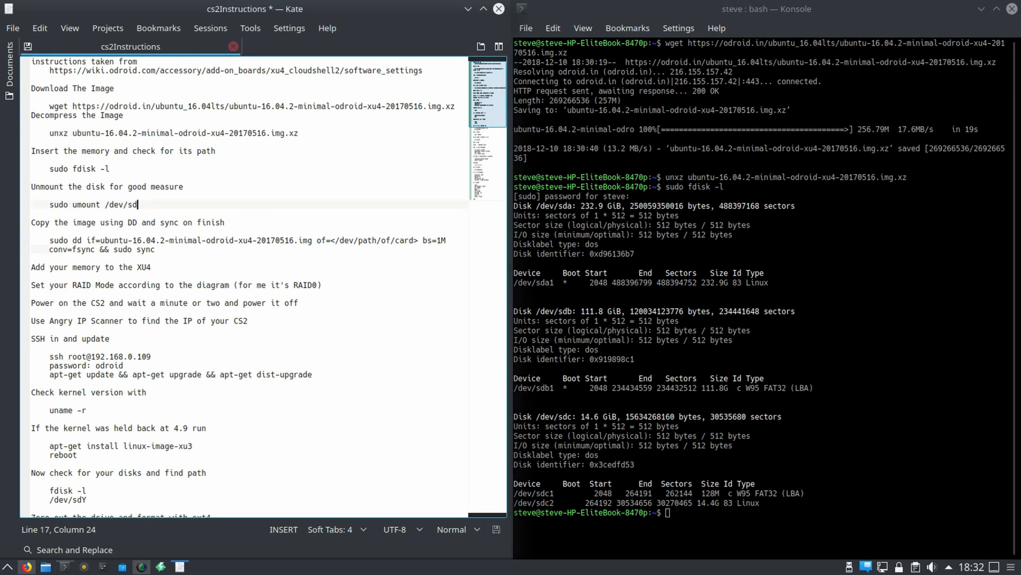
Step: Run sudo umount /dev/sdc, which reports the card is not mounted
{"action": "type", "text": "c"}
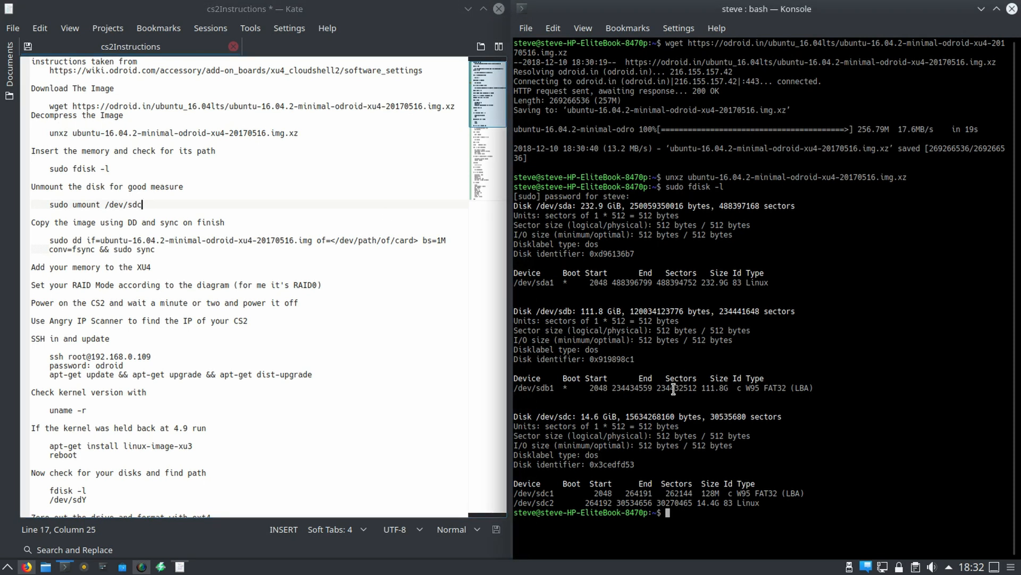
{"action": "mouse_move", "coordinate": [682, 493]}
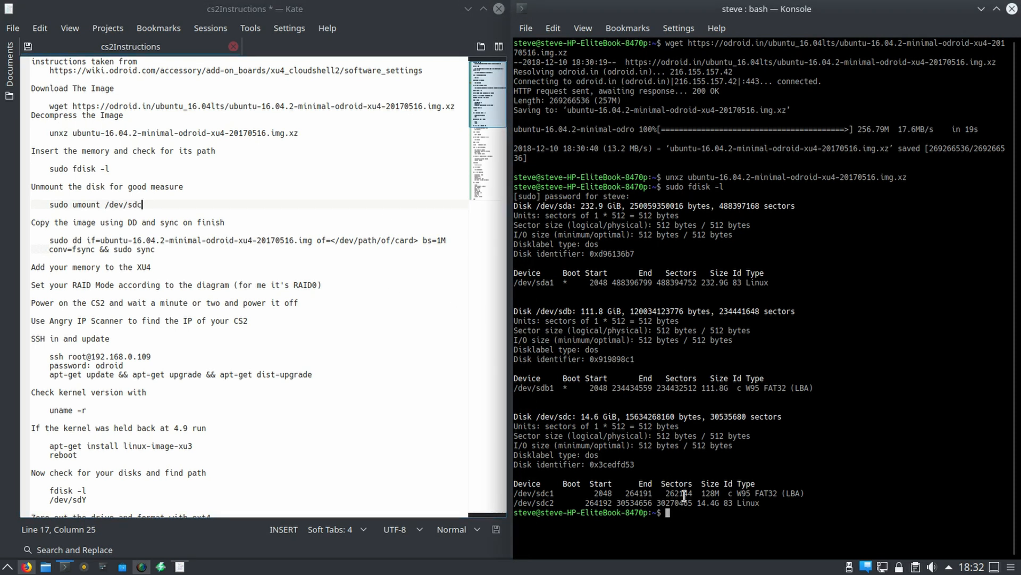
{"action": "type", "text": "sudo um"}
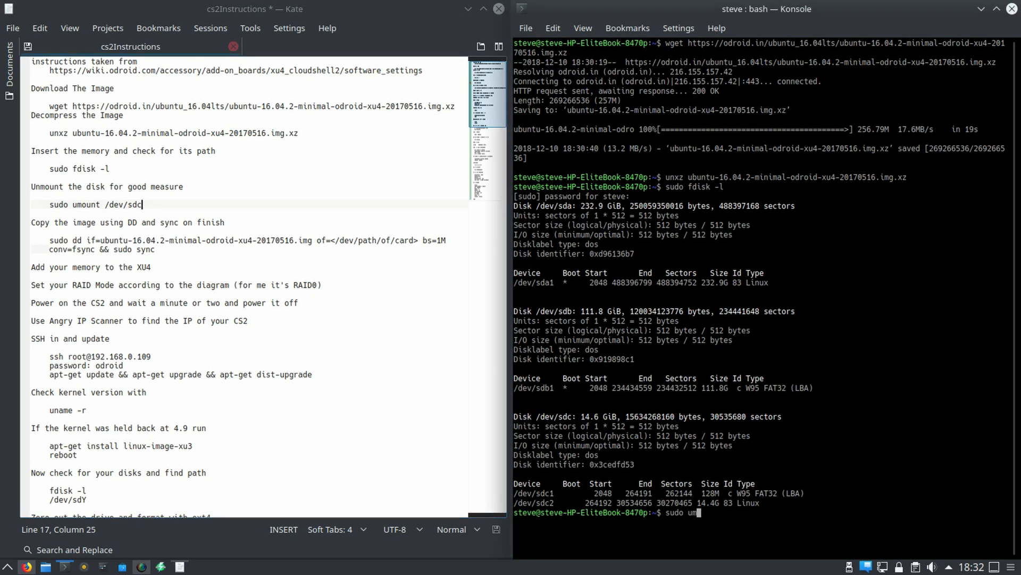
{"action": "type", "text": "ount"}
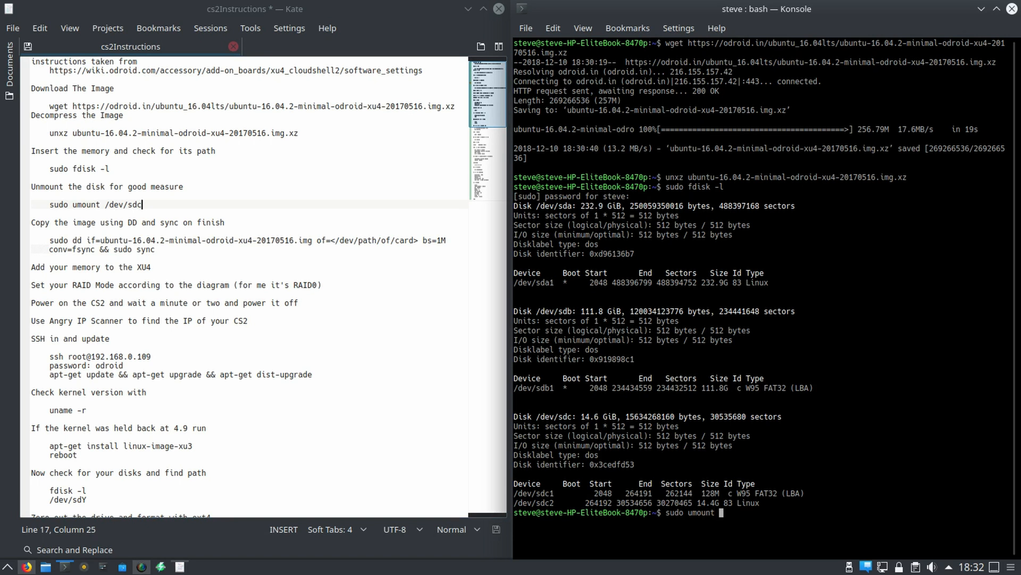
{"action": "key", "text": "Return"}
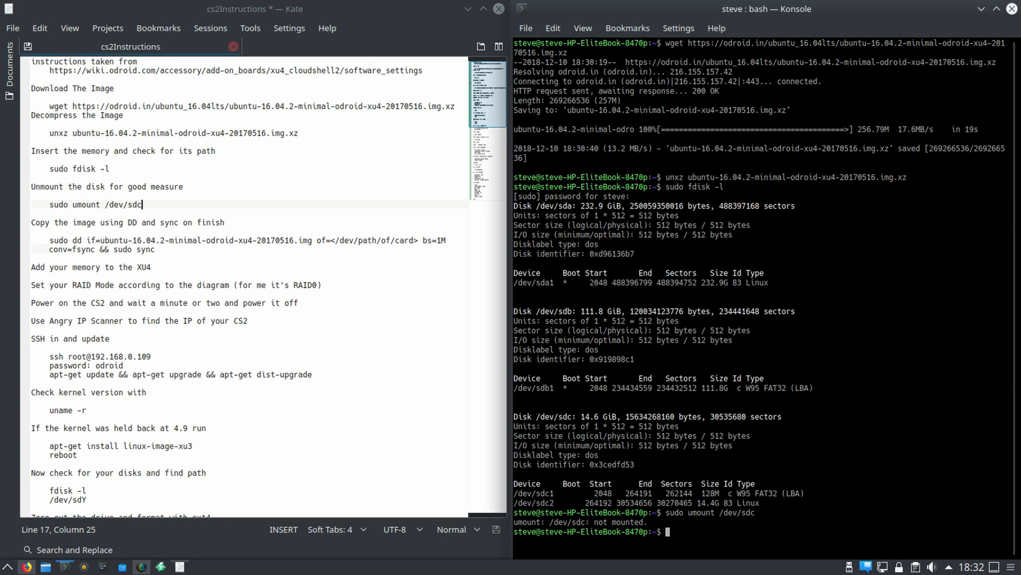
{"action": "mouse_move", "coordinate": [388, 253]}
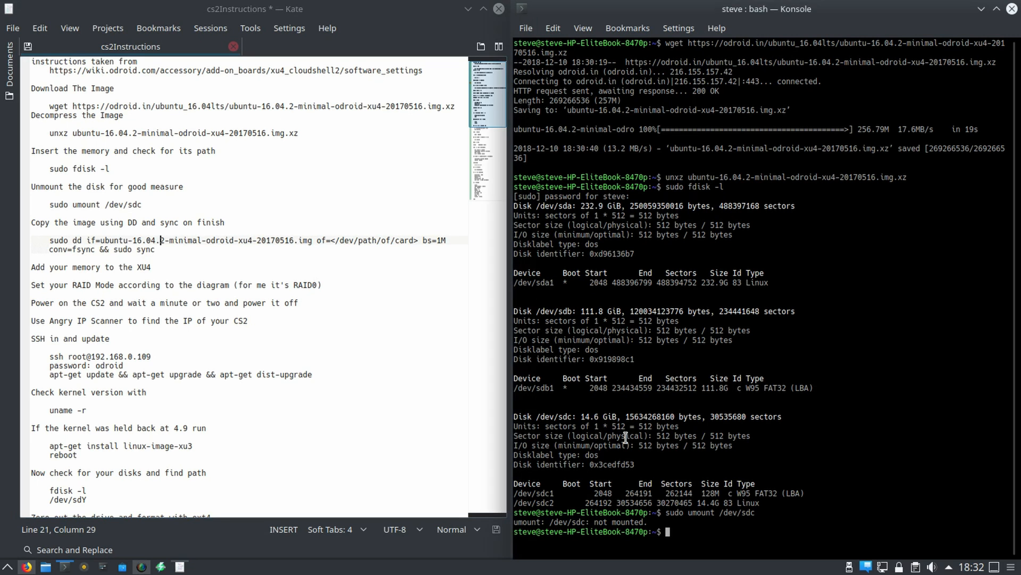
Step: Compose sudo dd if=ubuntu-16.04.2-minimal-odroid-xu4-20170516.img of=/dev/sdc bs=1M conv=fsync status=progress && sudo sync
{"action": "type", "text": "sudo d"}
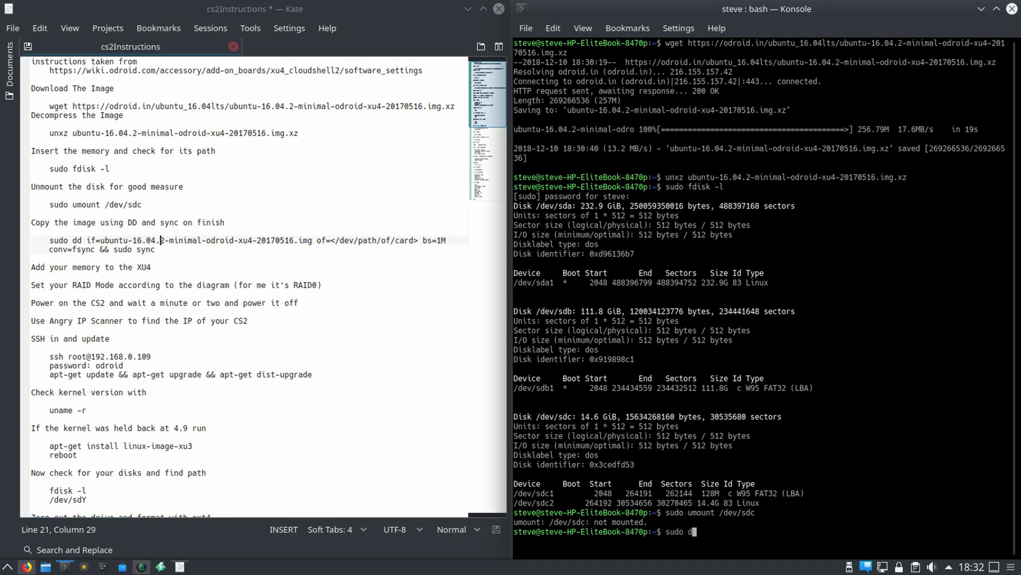
{"action": "type", "text": "d if="}
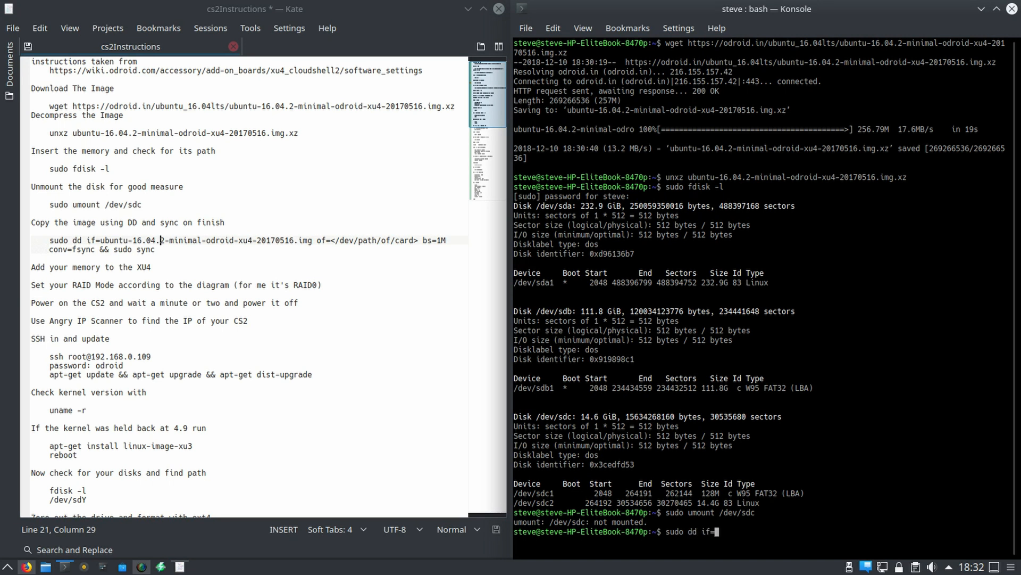
{"action": "type", "text": "ubuntu-16.04.2-minimal-odroid-xu4-20170516.img"}
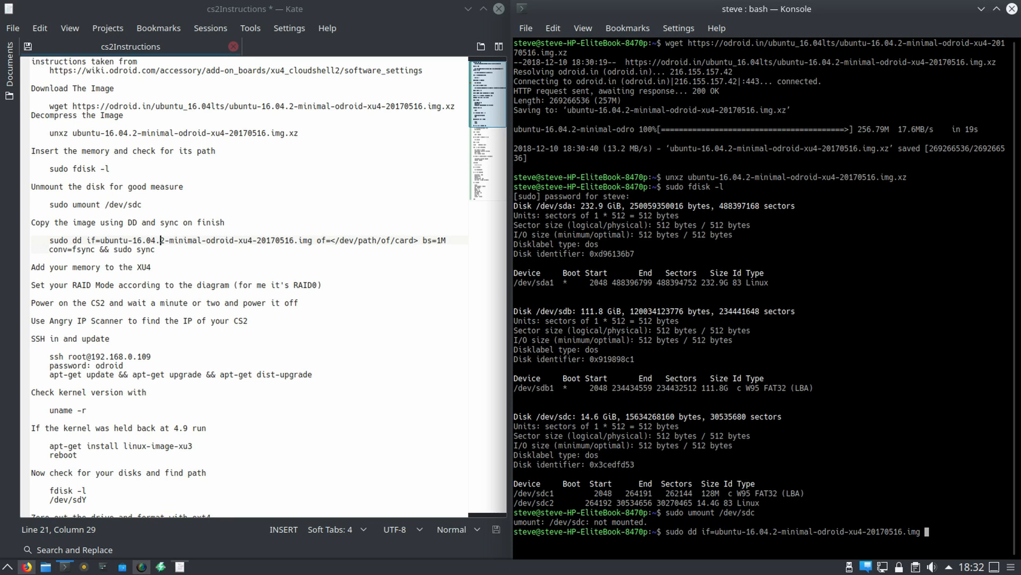
{"action": "type", "text": "of="}
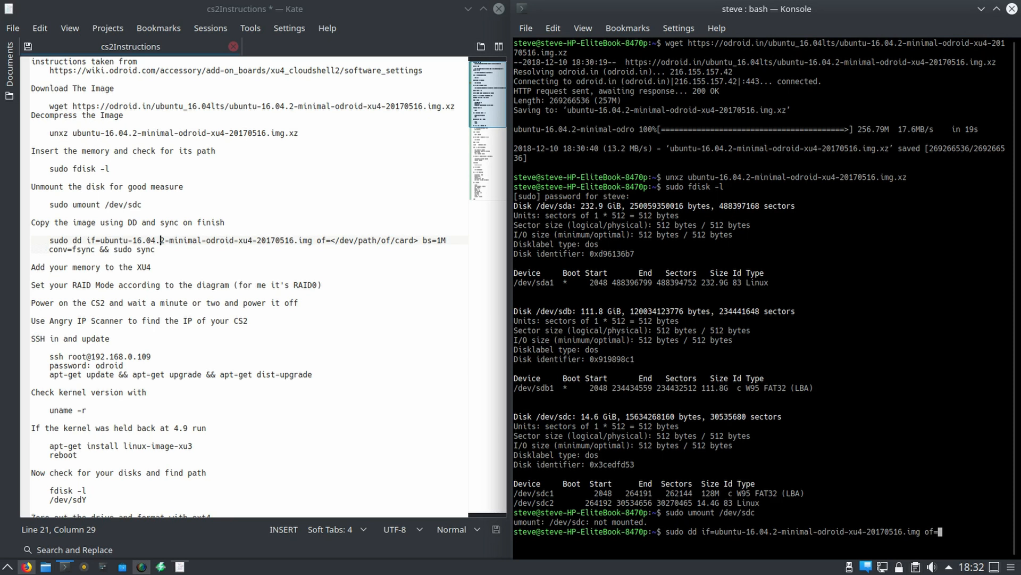
{"action": "type", "text": "/dev/sd"}
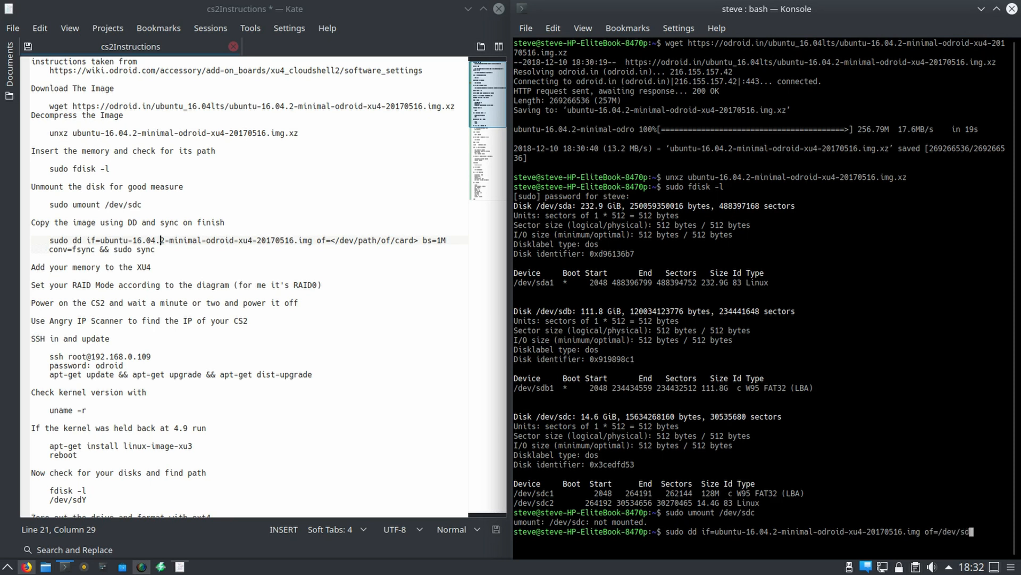
{"action": "type", "text": "bs=1M conv"}
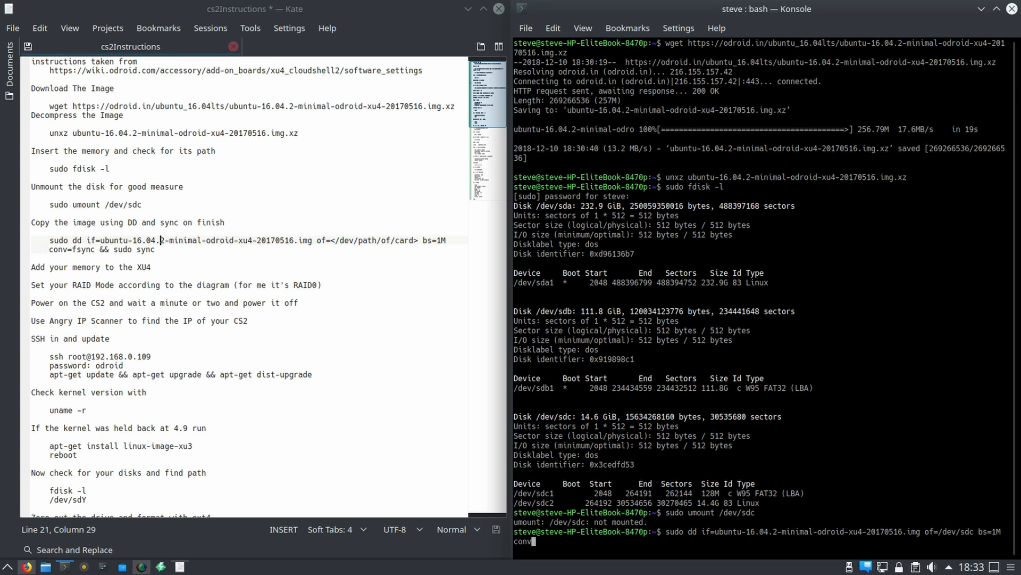
{"action": "type", "text": "fsync"}
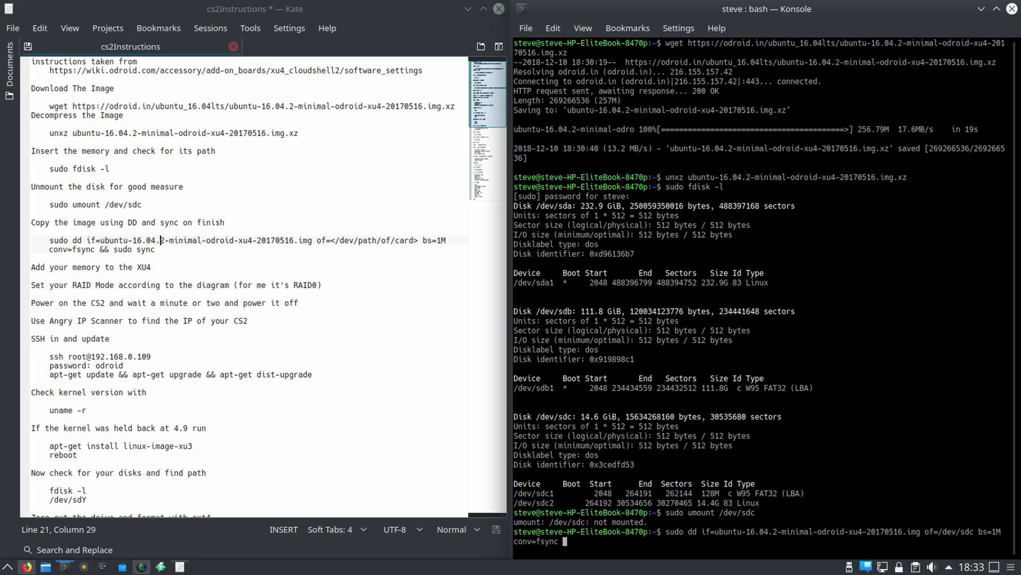
{"action": "type", "text": "status="}
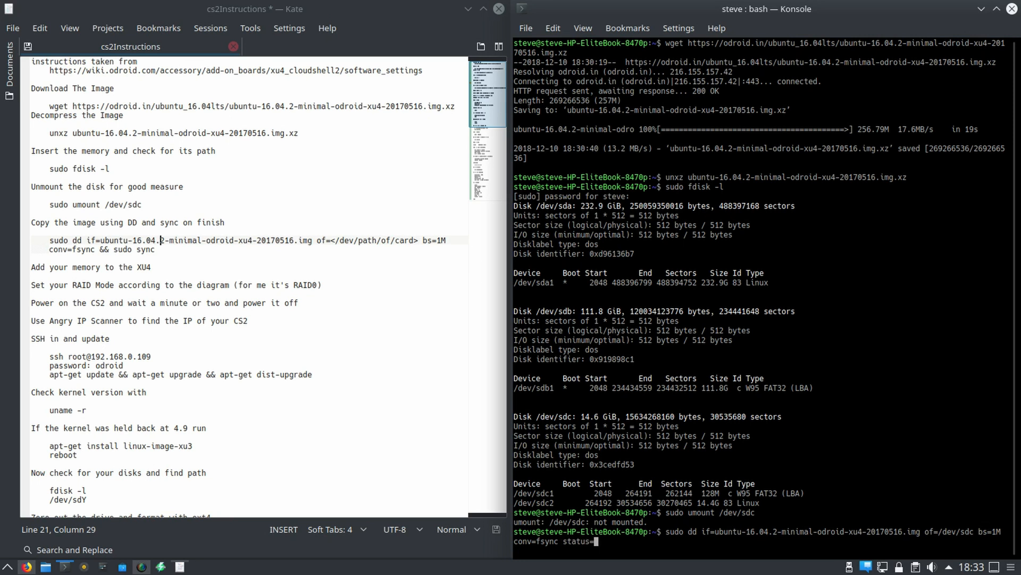
{"action": "type", "text": "progress"}
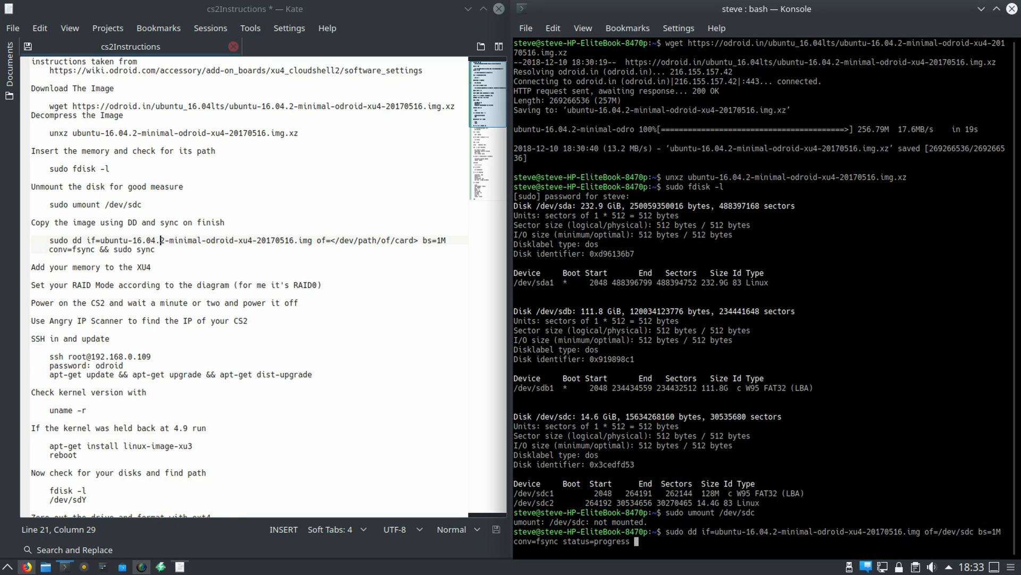
{"action": "type", "text": "&& sud"}
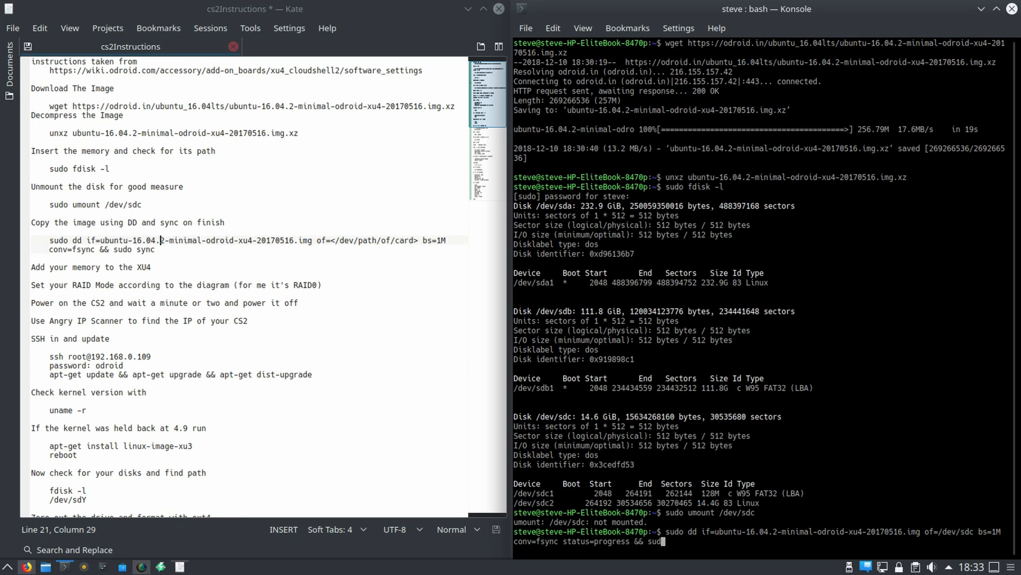
{"action": "type", "text": "sync"}
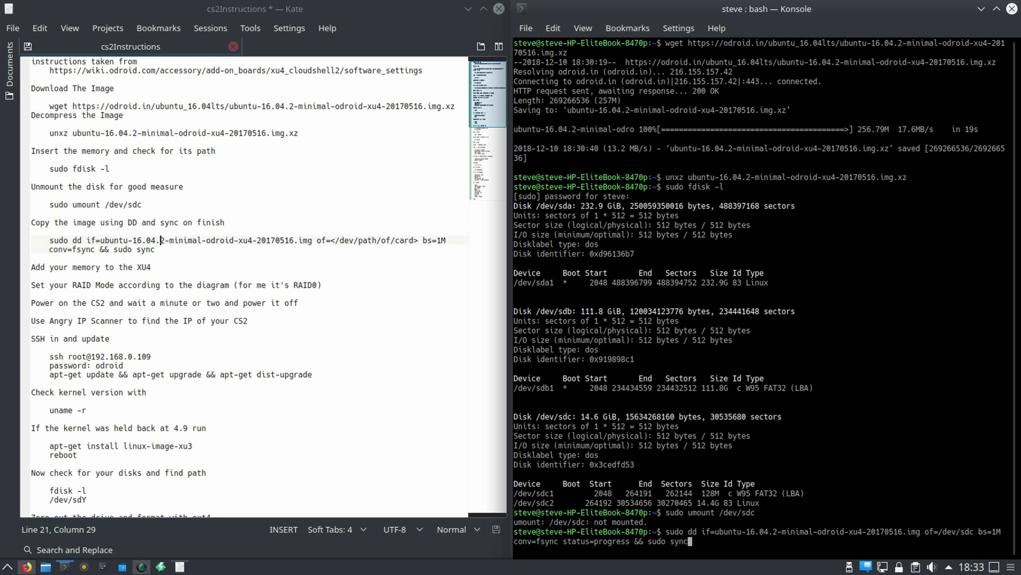